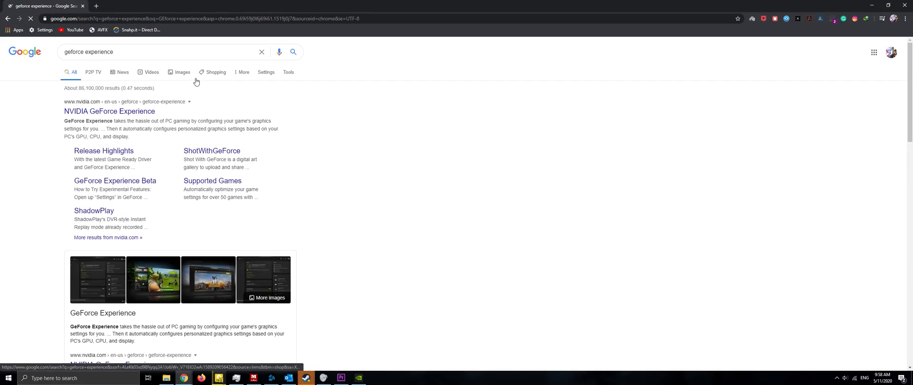
Step: Open NVIDIA's GeForce Experience page from the Google search results
{"action": "left_click", "coordinate": [109, 112]}
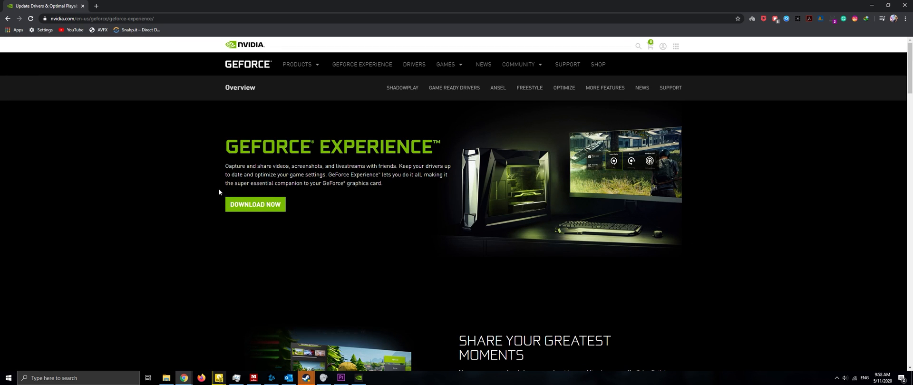
{"action": "left_click", "coordinate": [256, 204]}
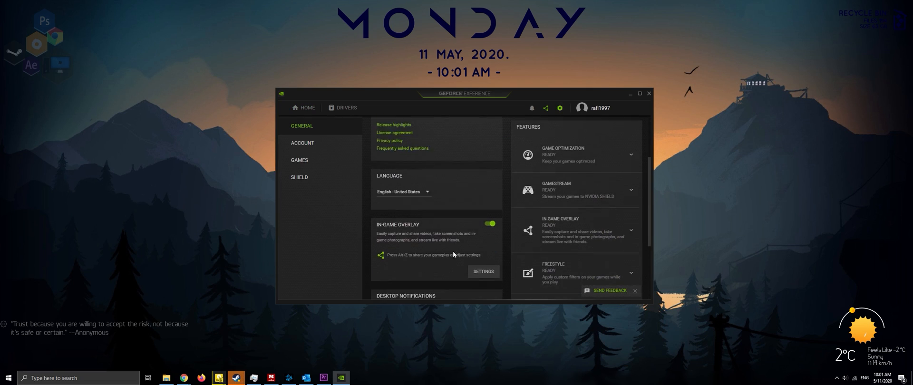
Step: Scroll the General settings Features list to the In-Game Overlay and Freestyle entries
{"action": "scroll", "scroll_direction": "down", "scroll_amount": 3}
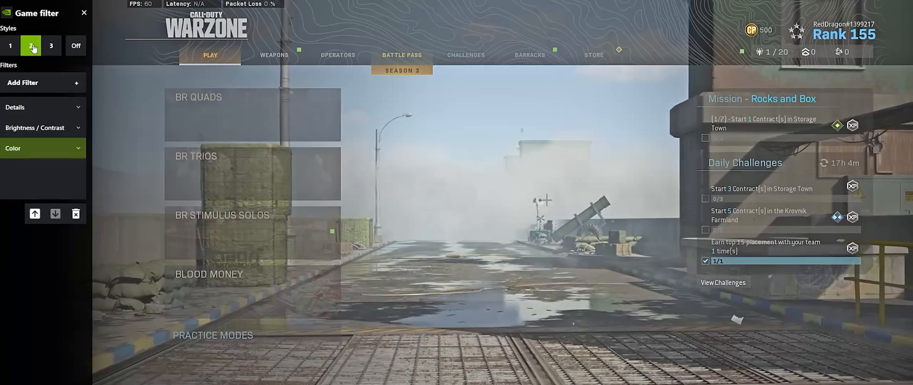
Step: Add a Color filter to filter style 3
{"action": "left_click", "coordinate": [51, 45]}
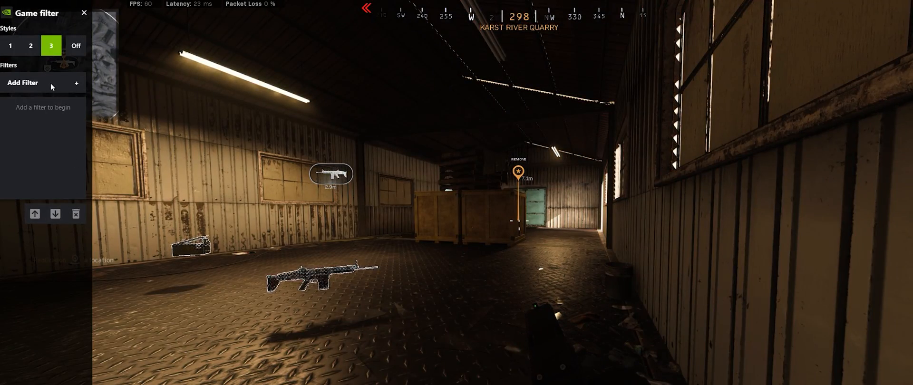
{"action": "left_click", "coordinate": [43, 82]}
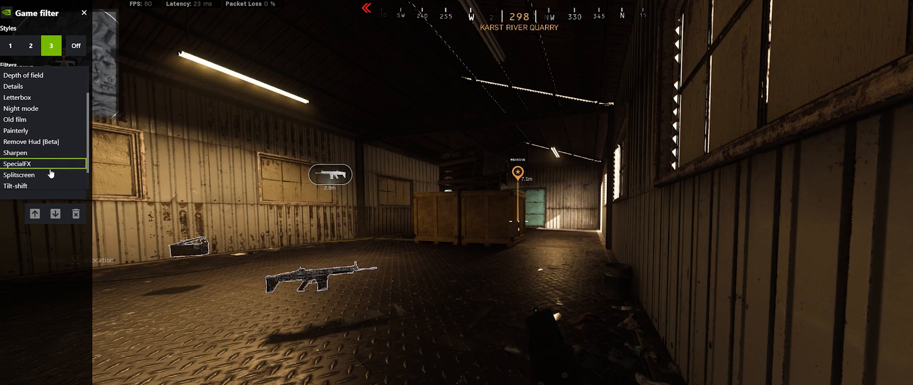
{"action": "left_click", "coordinate": [19, 162]}
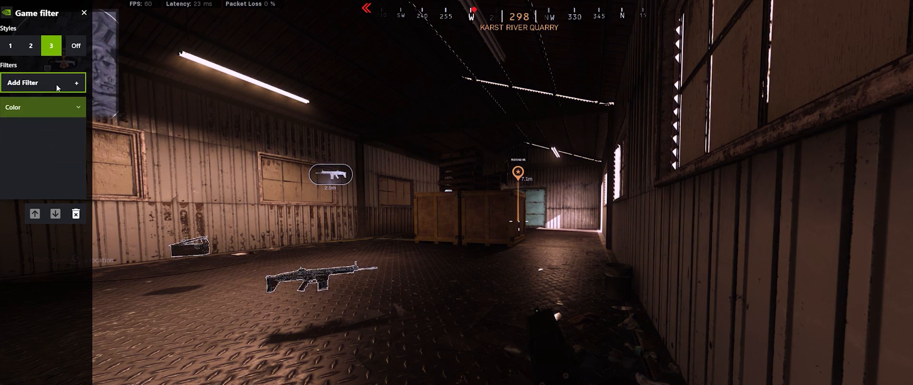
Step: Add a Details filter to style 3, then return to style 2
{"action": "left_click", "coordinate": [43, 83]}
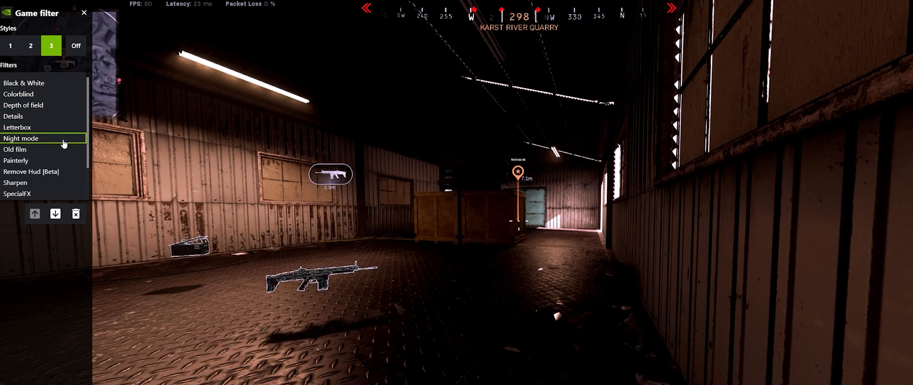
{"action": "scroll", "scroll_direction": "down", "scroll_amount": 3}
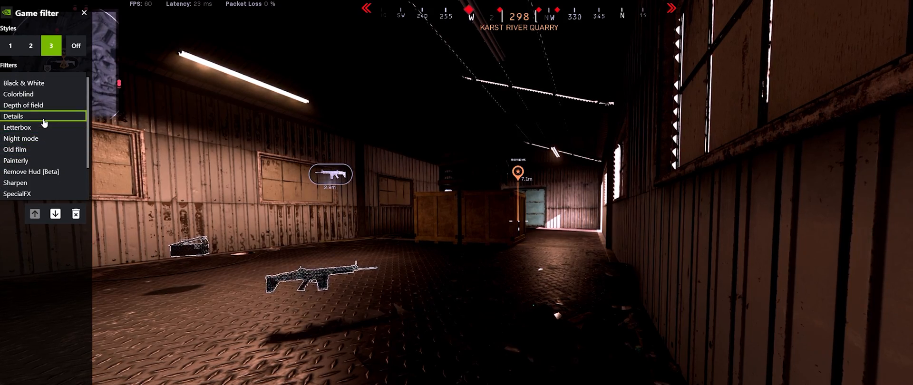
{"action": "left_click", "coordinate": [29, 46]}
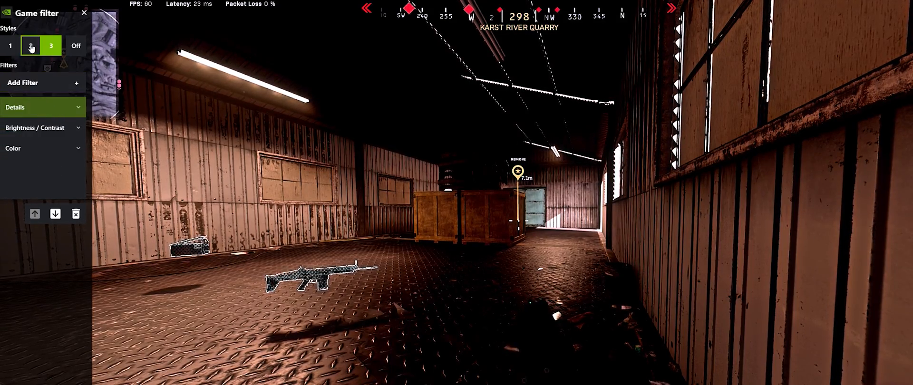
{"action": "left_click", "coordinate": [32, 46]}
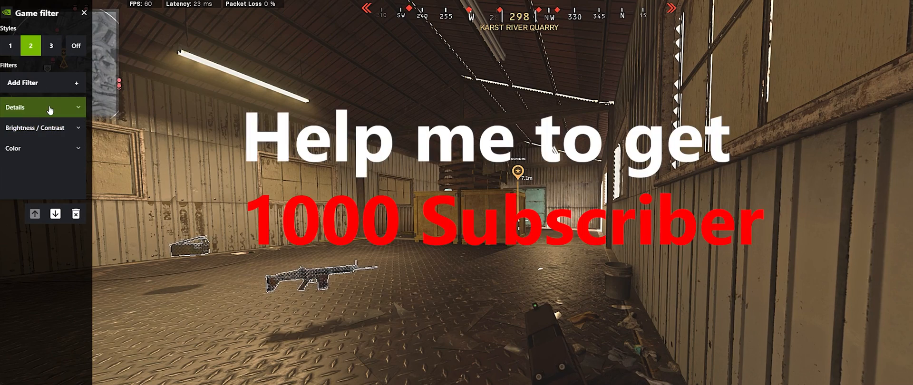
Step: Expand style 2's Details filter and nudge the Color filter's Vibrance slider
{"action": "left_click", "coordinate": [43, 106]}
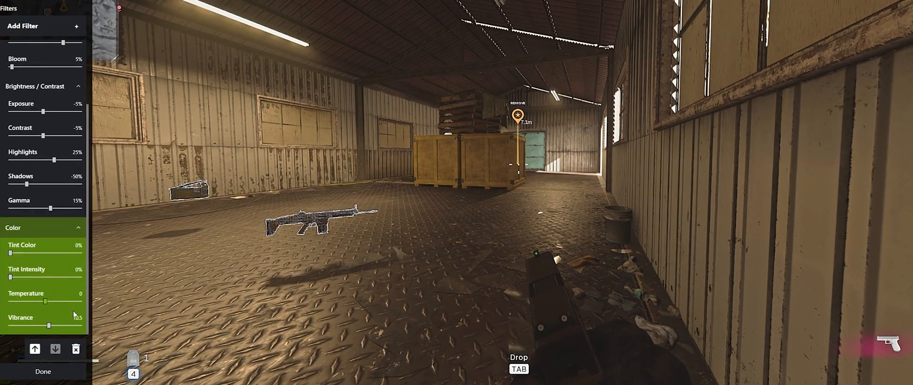
{"action": "left_click_drag", "start_coordinate": [49, 325], "coordinate": [53, 325]}
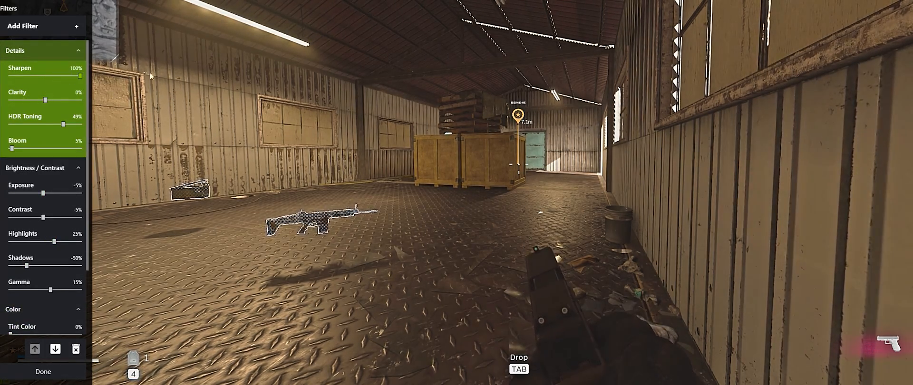
Step: Set Sharpen to about 51% and HDR Toning to about 61%
{"action": "left_click_drag", "start_coordinate": [61, 76], "coordinate": [44, 76]}
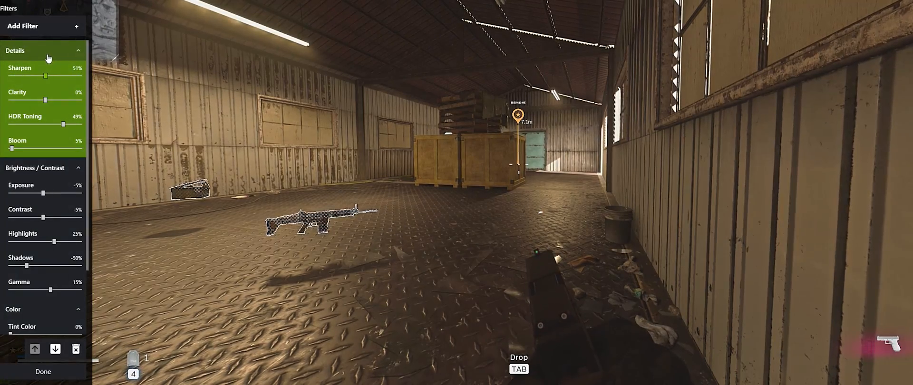
{"action": "left_click_drag", "start_coordinate": [61, 123], "coordinate": [81, 124]}
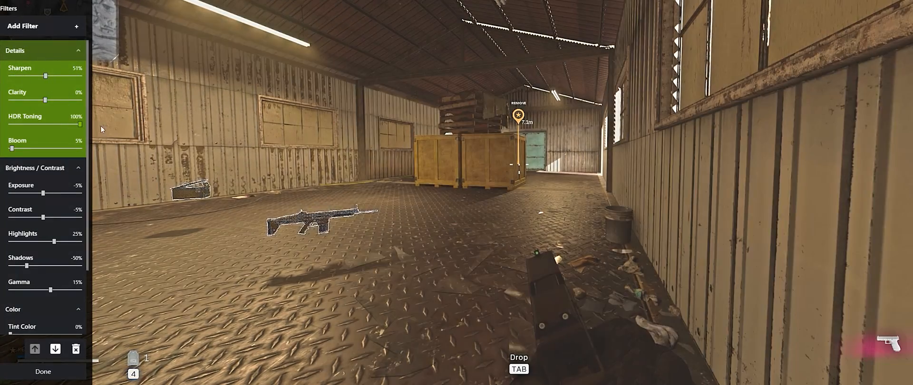
{"action": "left_click_drag", "start_coordinate": [76, 125], "coordinate": [8, 125]}
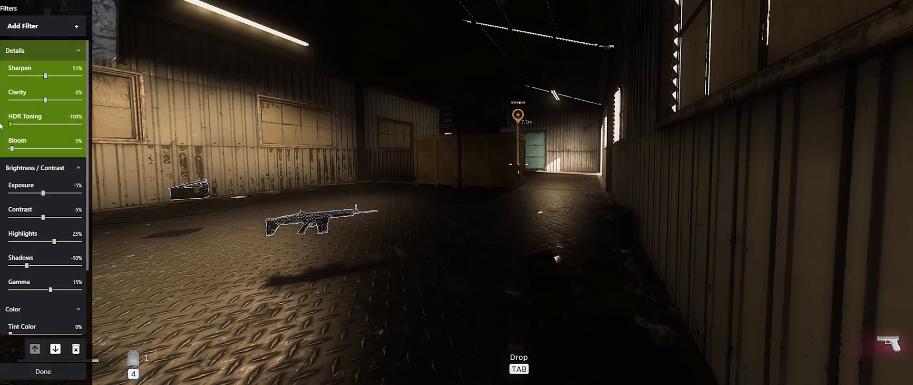
{"action": "left_click_drag", "start_coordinate": [10, 124], "coordinate": [68, 124]}
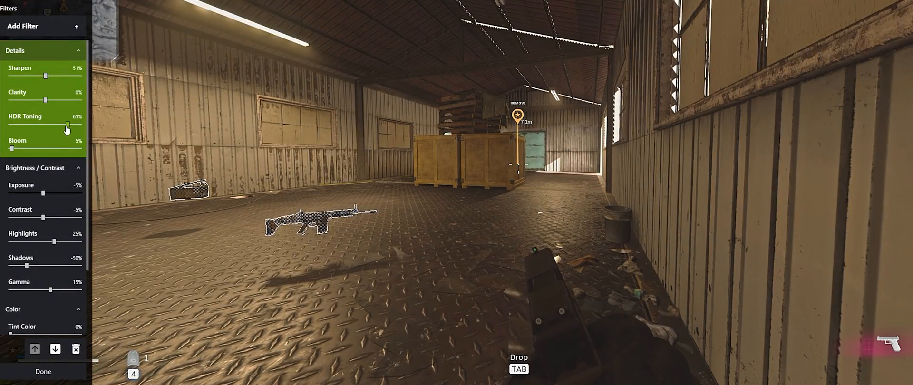
Step: Retune the Shadows slider, settling at about -52%
{"action": "left_click_drag", "start_coordinate": [27, 266], "coordinate": [81, 266]}
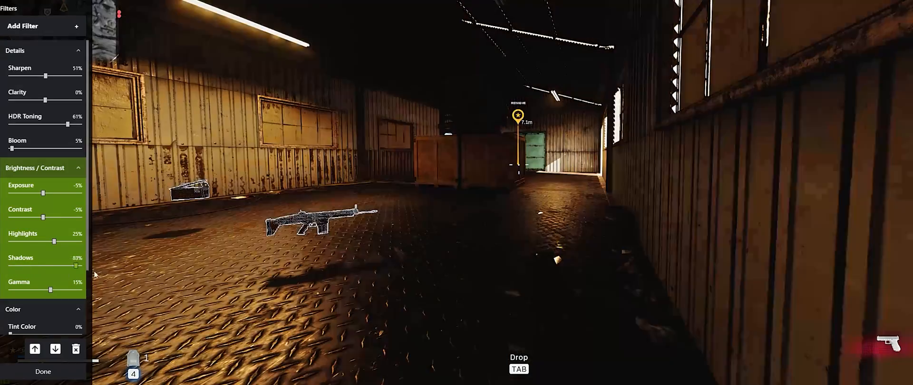
{"action": "left_click_drag", "start_coordinate": [73, 266], "coordinate": [6, 266]}
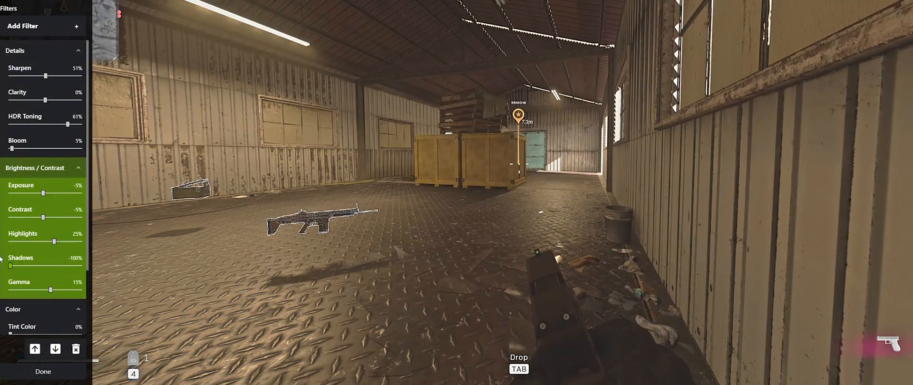
{"action": "left_click_drag", "start_coordinate": [7, 266], "coordinate": [33, 266]}
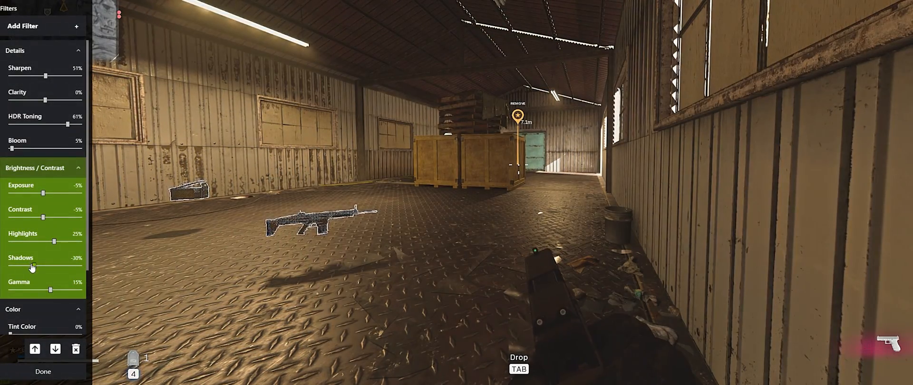
{"action": "left_click_drag", "start_coordinate": [33, 267], "coordinate": [26, 269]}
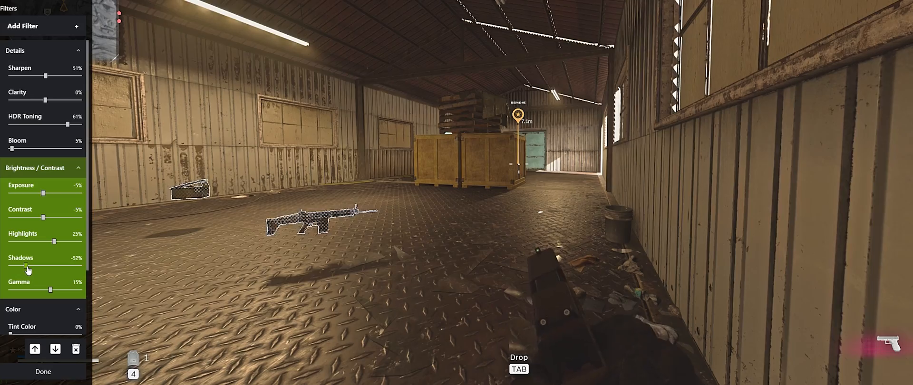